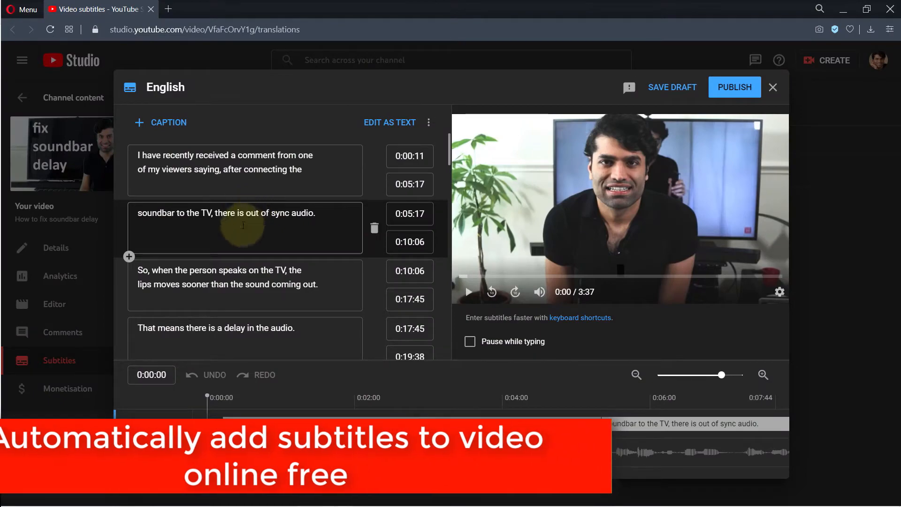
Step: Close the English caption editor, then open and dismiss the add-subtitles method dialog
click(773, 88)
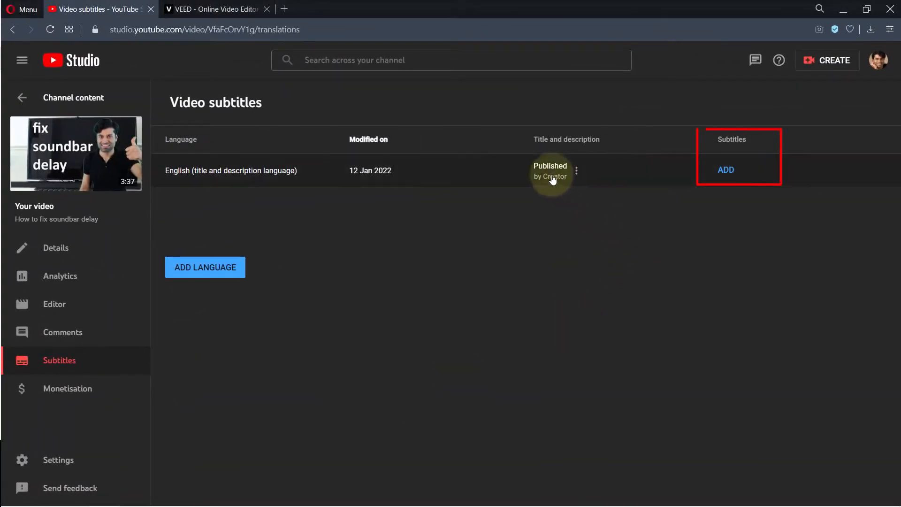
mouse_move(187, 180)
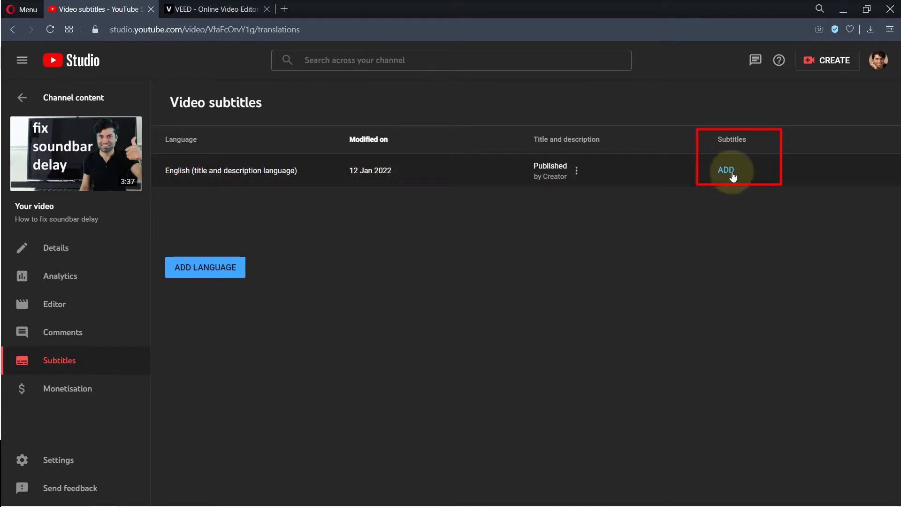
click(726, 170)
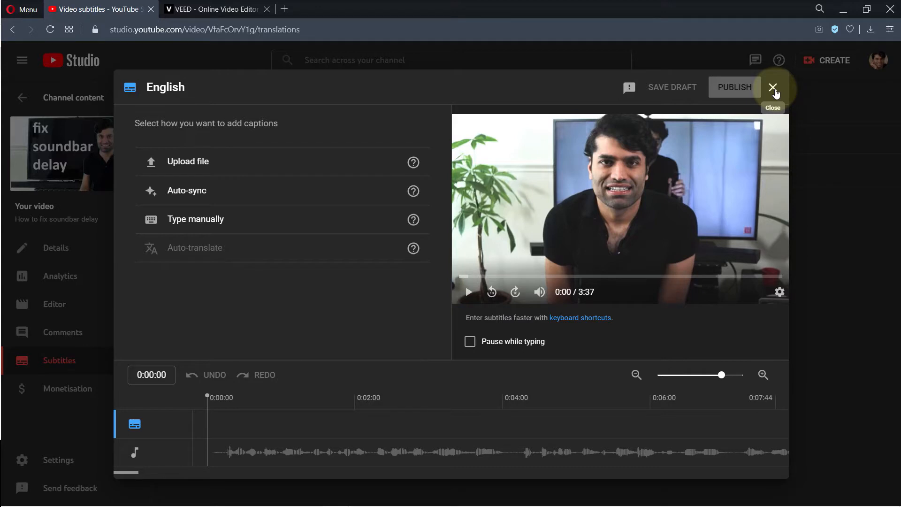
click(773, 87)
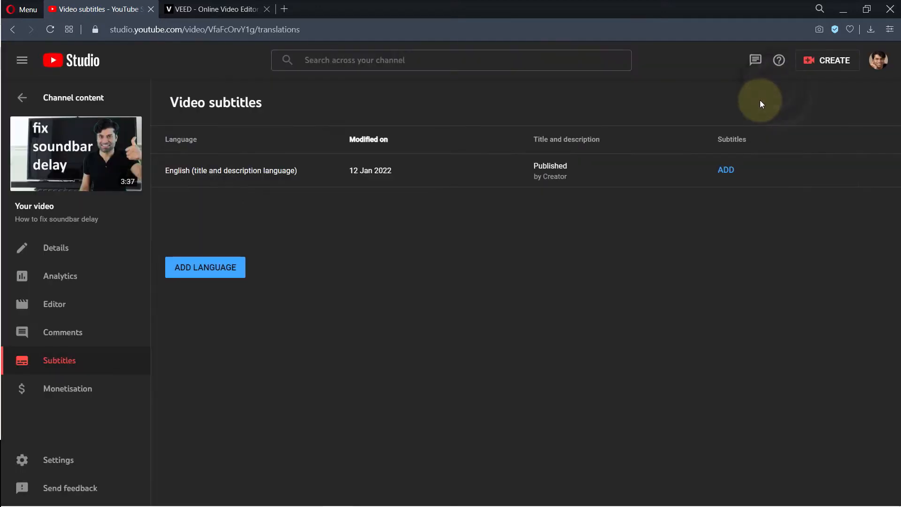
mouse_move(740, 142)
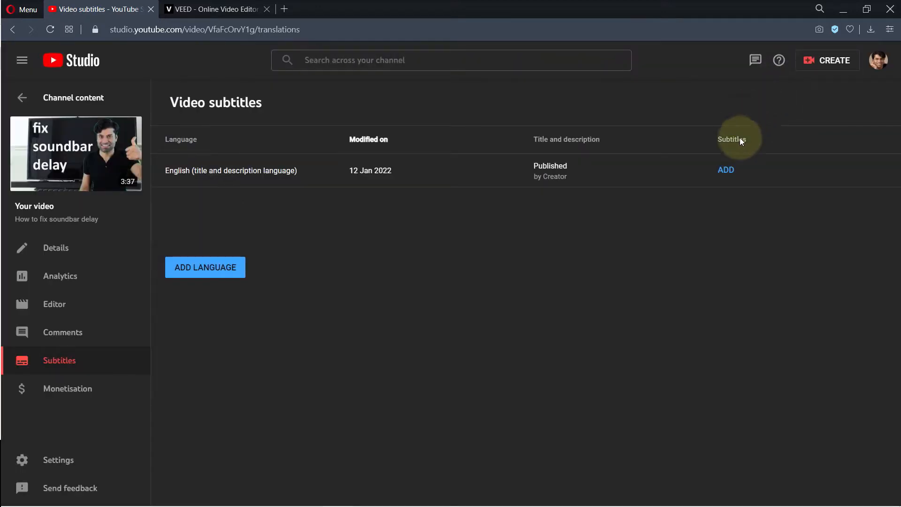
mouse_move(474, 399)
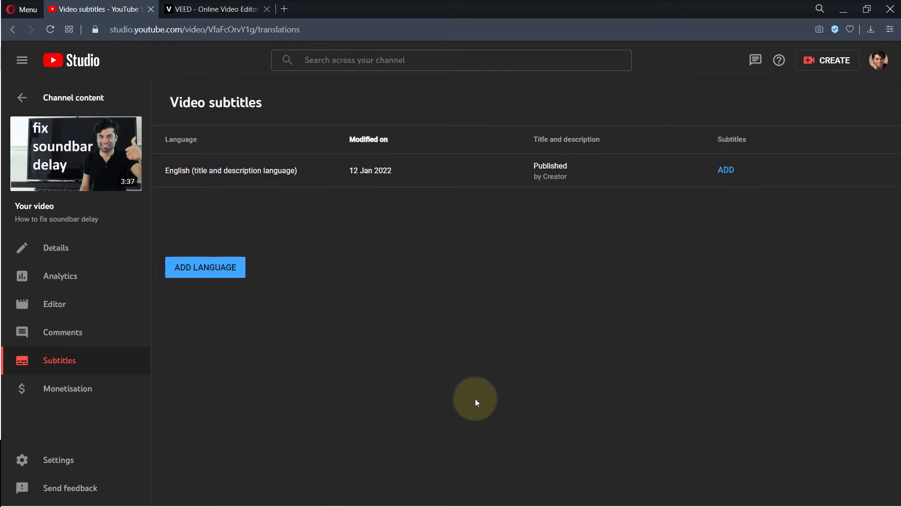
Step: Start a blank VEED.io project, then return to the YouTube Studio subtitles page
click(213, 9)
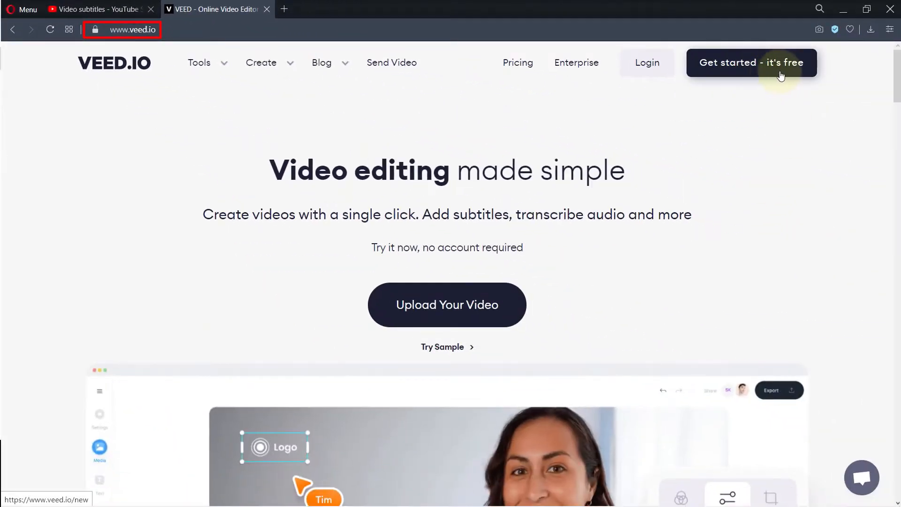
click(750, 62)
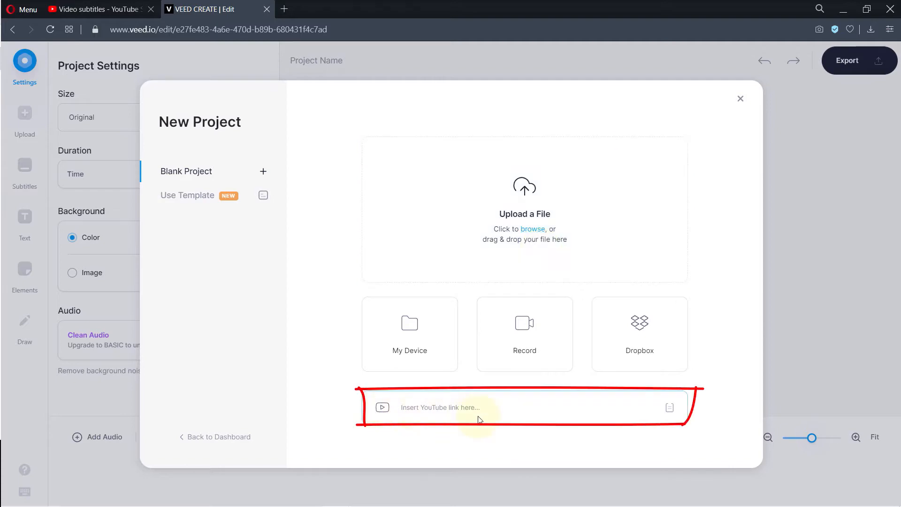
click(98, 10)
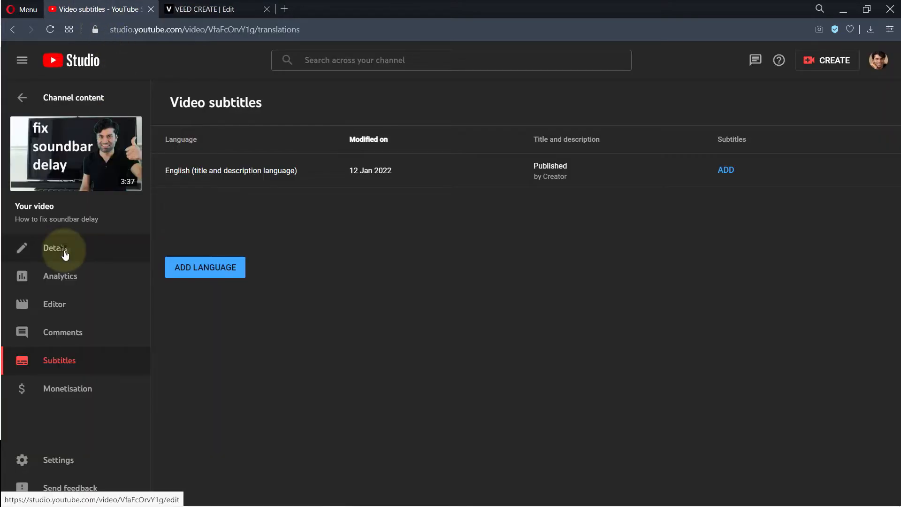
Step: Import the soundbar video into VEED from its YouTube Studio link, allowing clipboard access
click(56, 248)
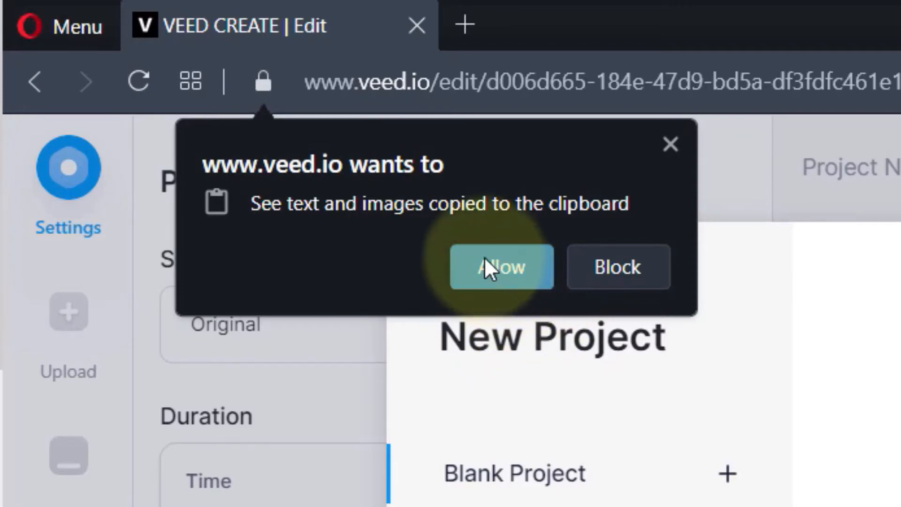
click(501, 266)
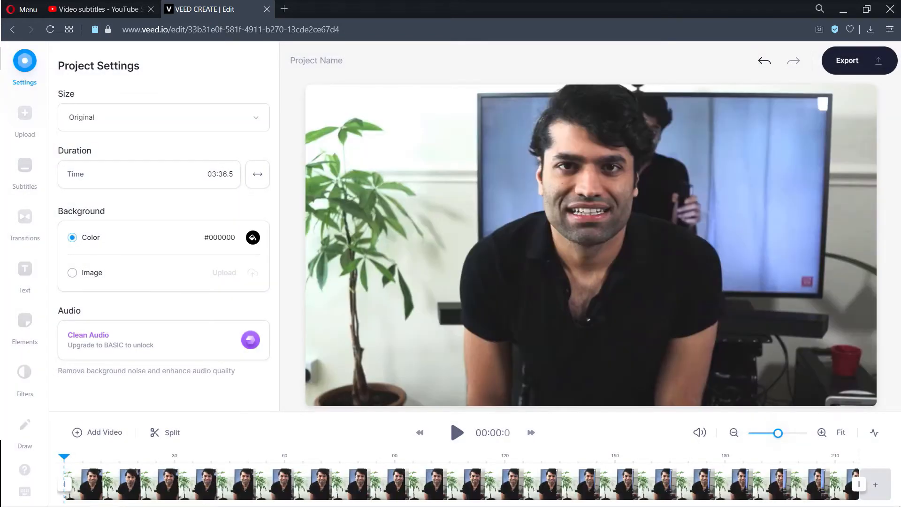
Step: Run VEED's Auto Subtitle on url-upload.mp4 to transcribe English subtitles
click(24, 168)
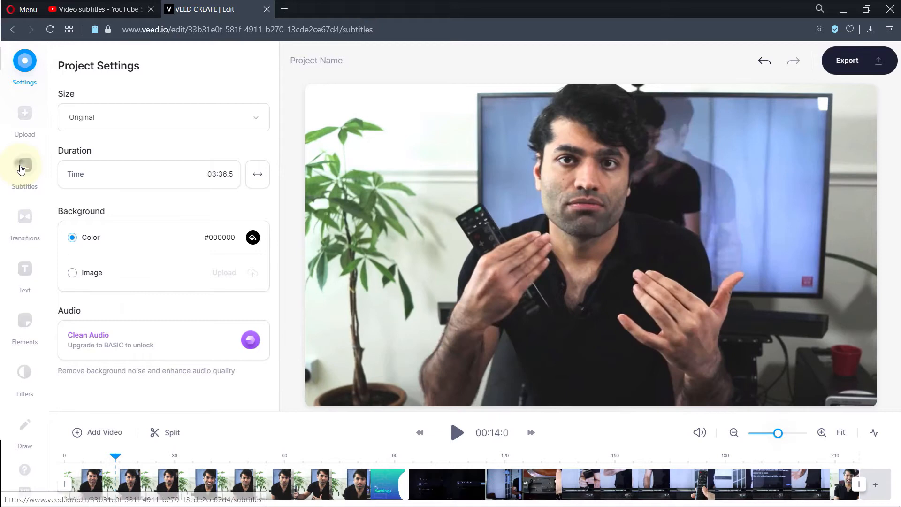
click(24, 167)
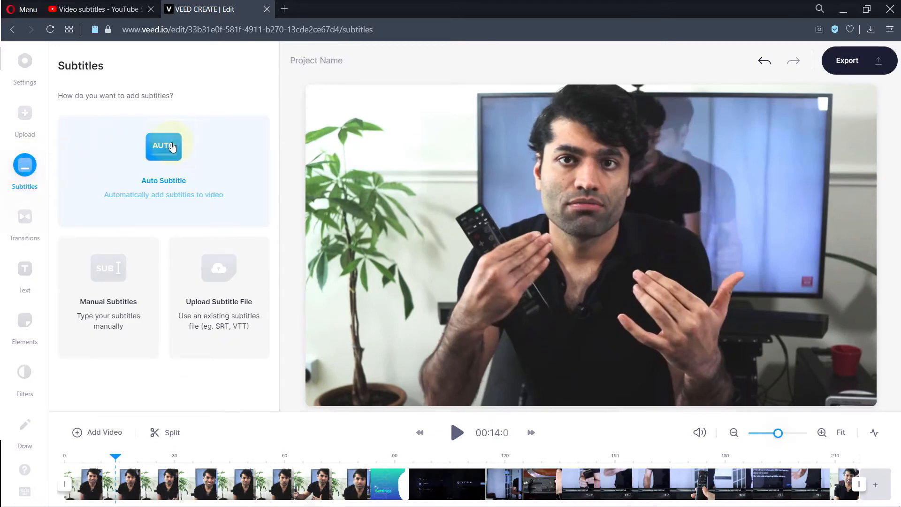
click(163, 145)
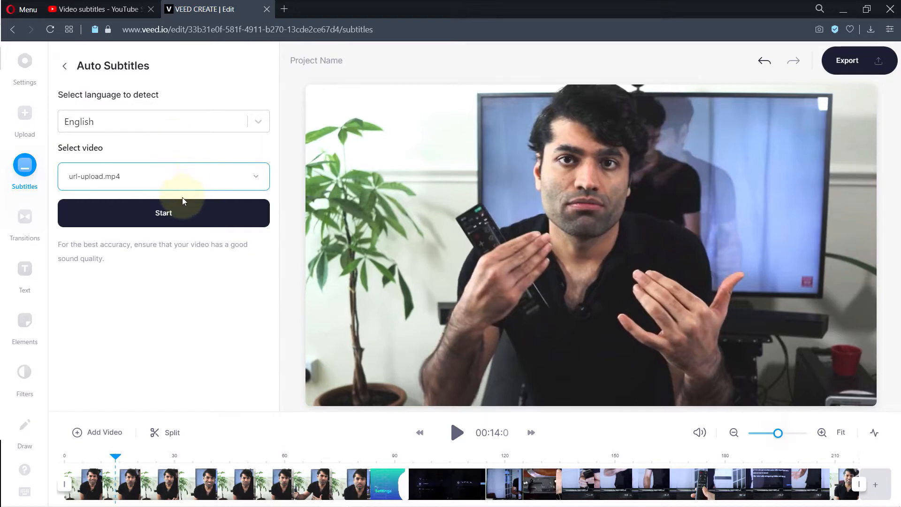
click(163, 176)
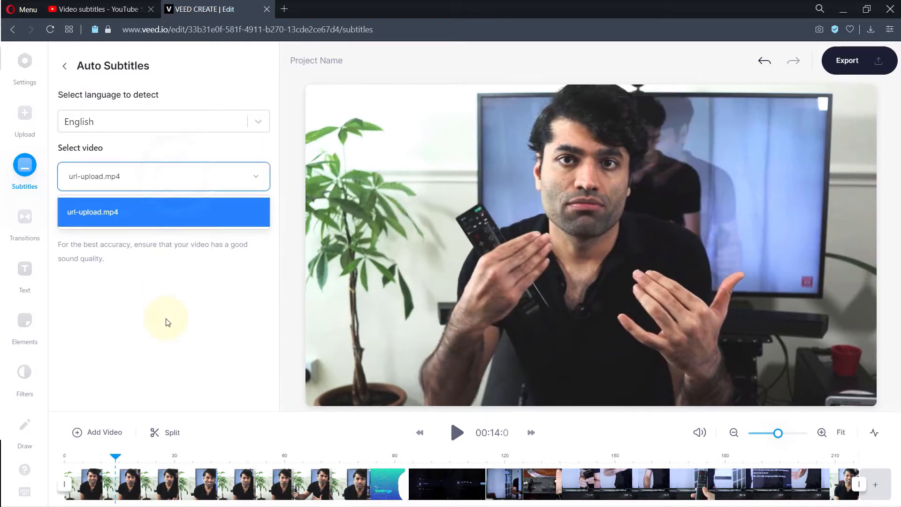
click(163, 212)
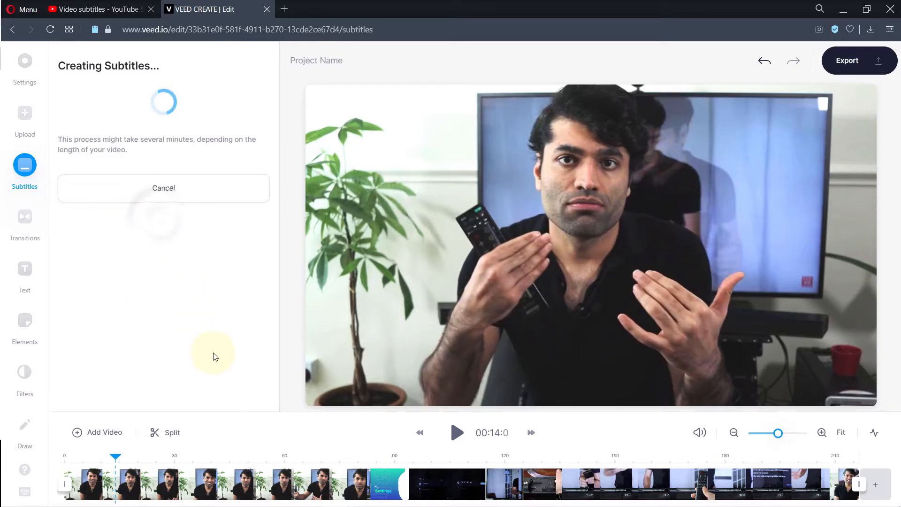
mouse_move(223, 326)
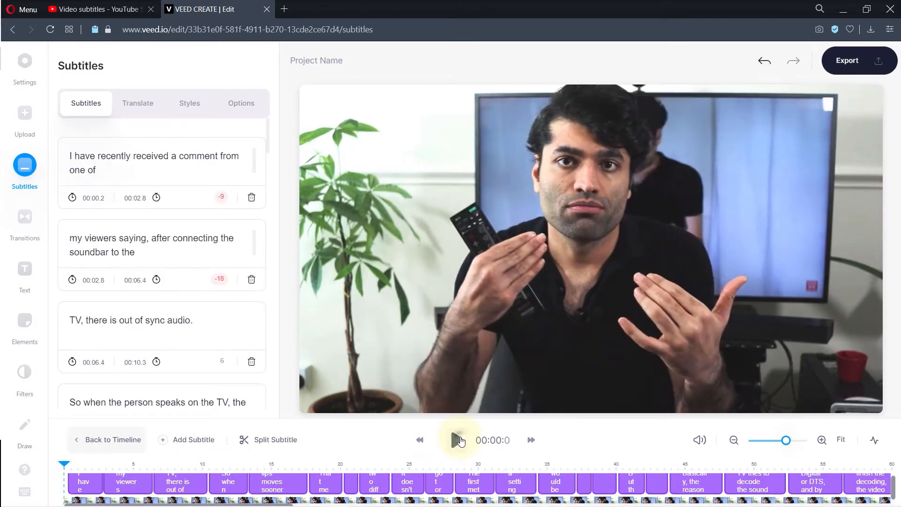
click(458, 440)
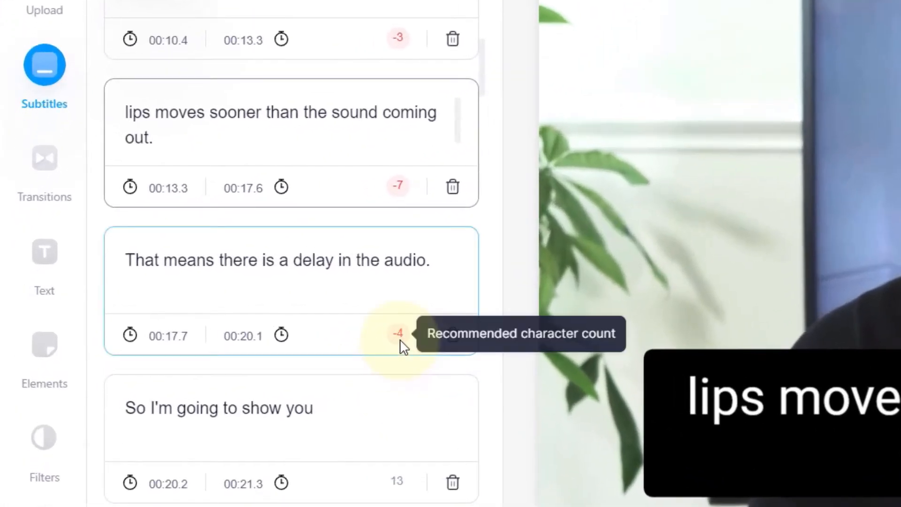
scroll(down, 3)
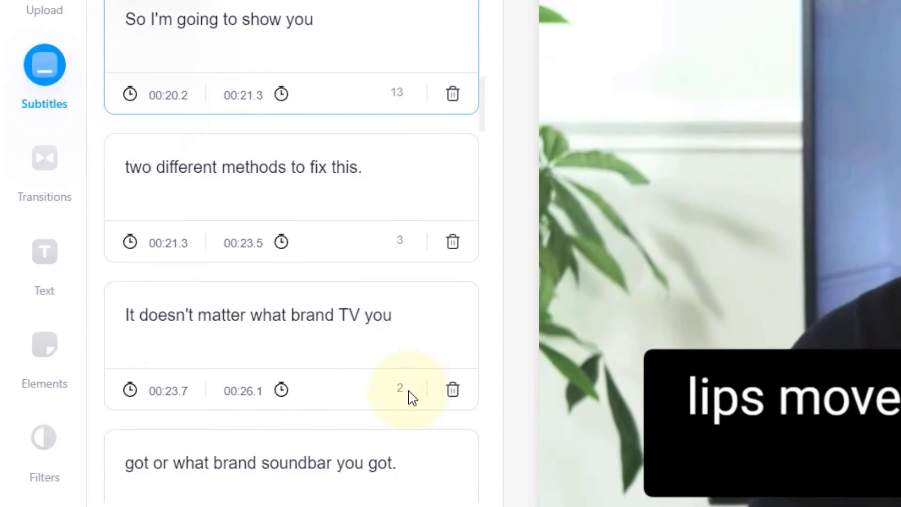
scroll(down, 3)
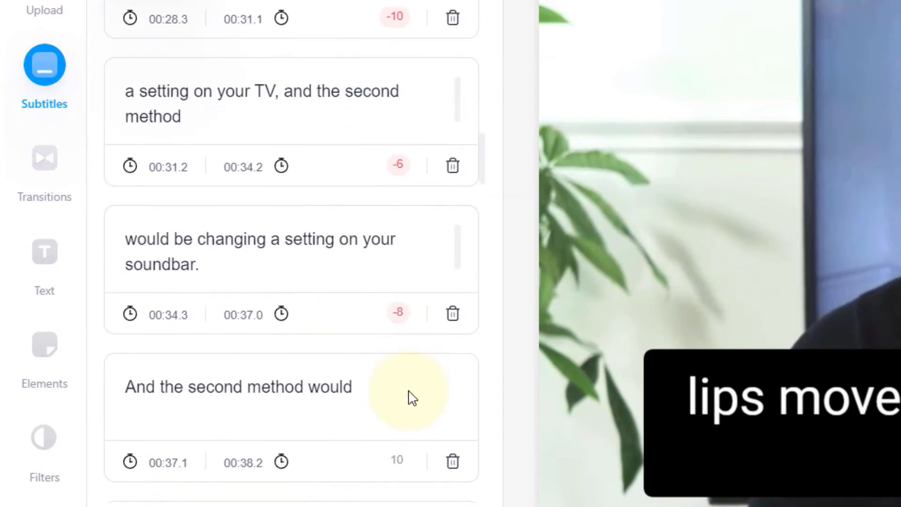
click(287, 100)
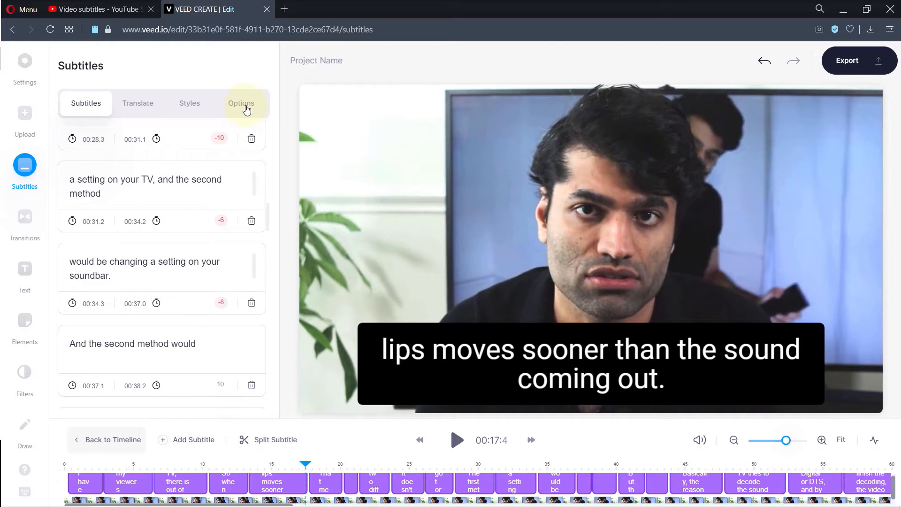
Step: Try downloading the subtitles as a file, then cancel the PRO Plan checkout
click(241, 103)
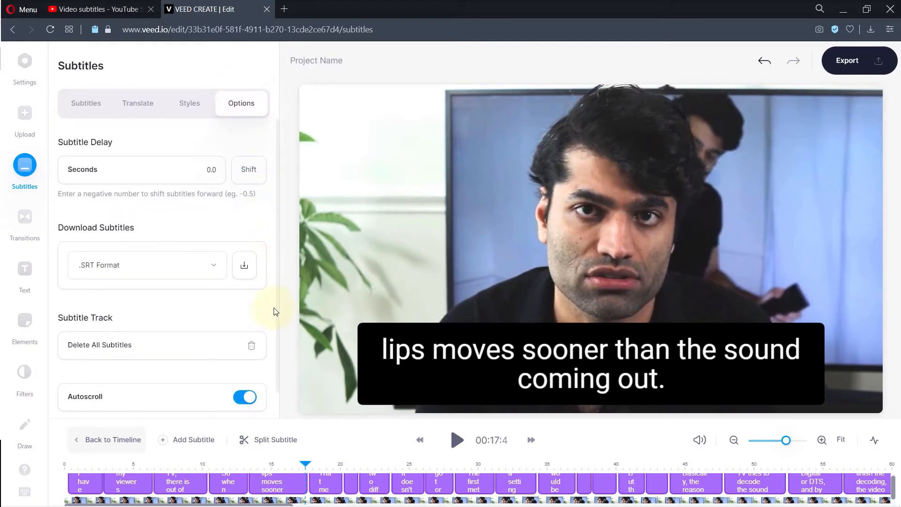
mouse_move(245, 266)
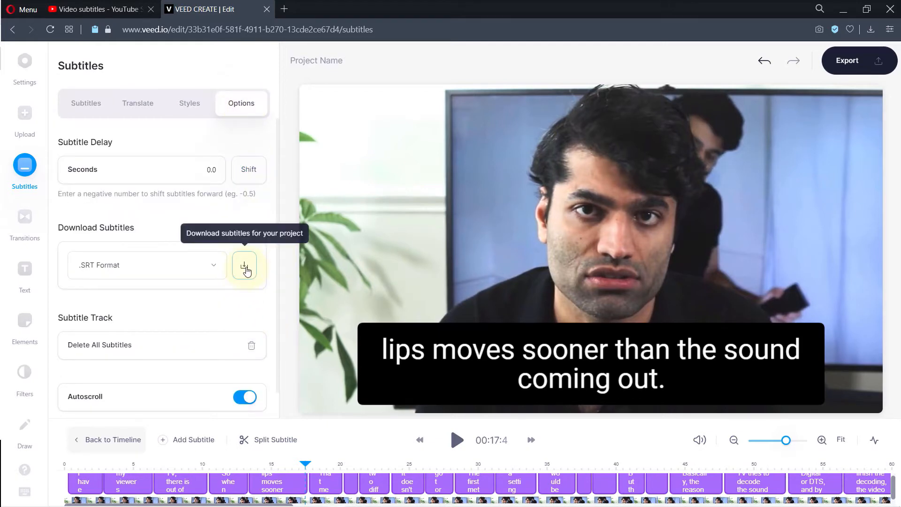
click(245, 266)
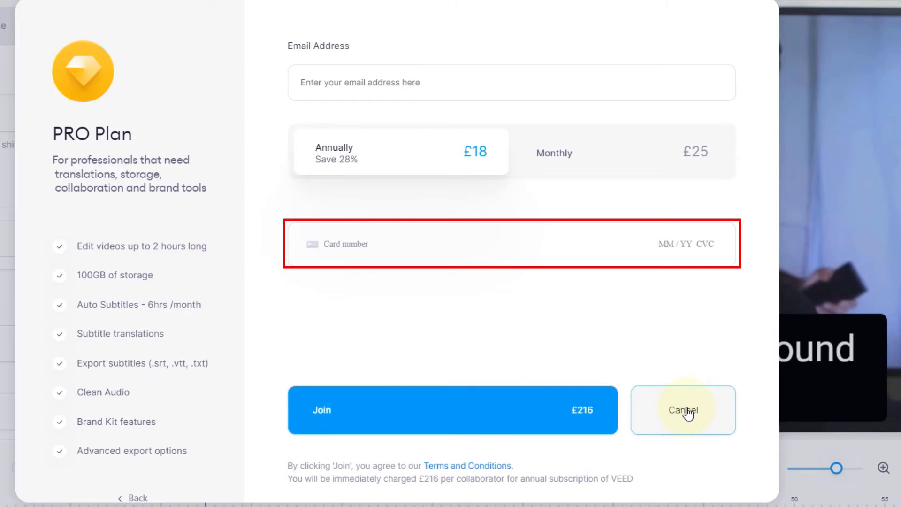
click(553, 153)
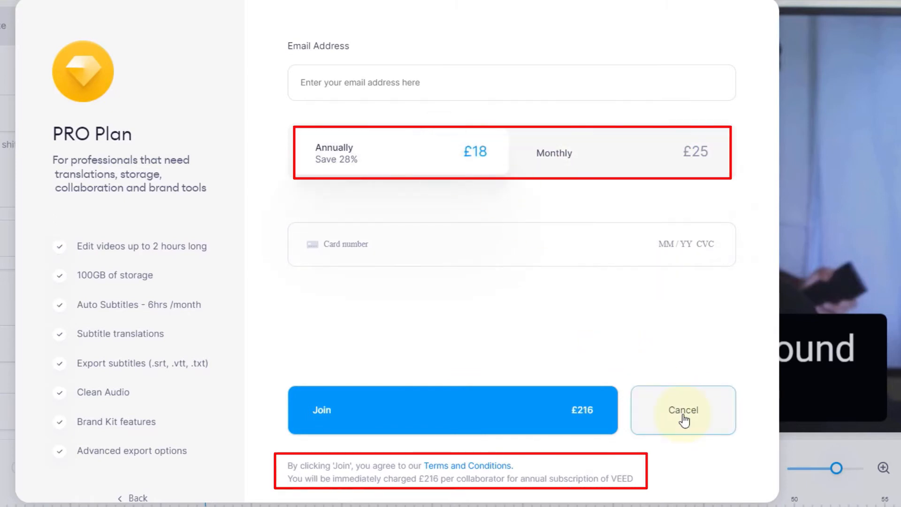
click(682, 410)
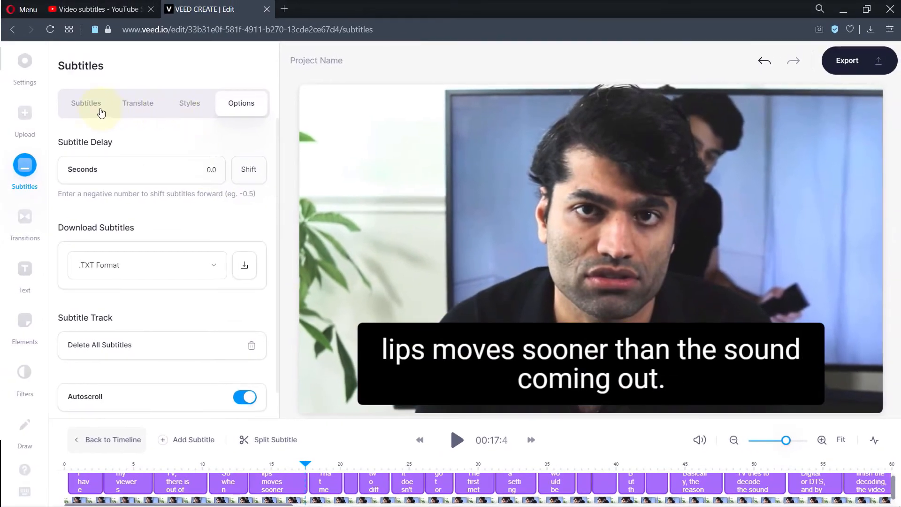
Step: Copy the subtitle lines, starting 'I have recently received a comment from one of my viewers', into Word
click(86, 103)
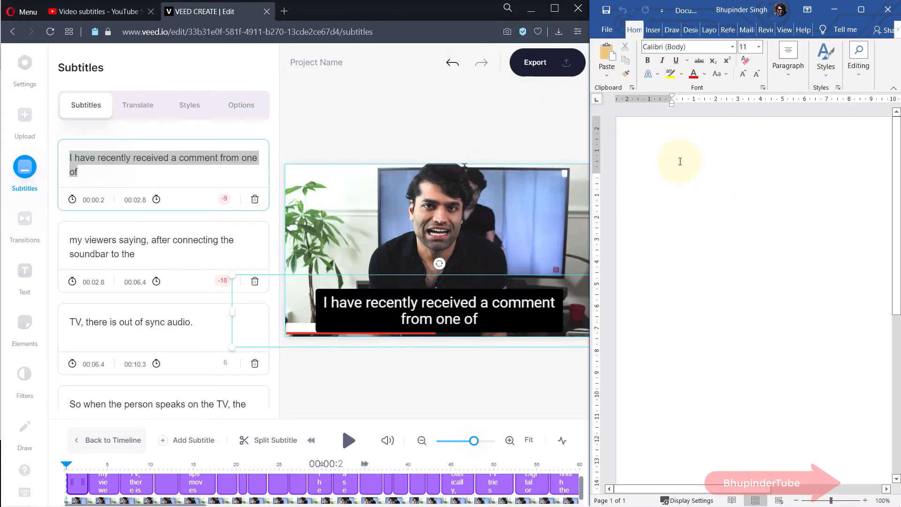
text(I have recently received a comment from one of)
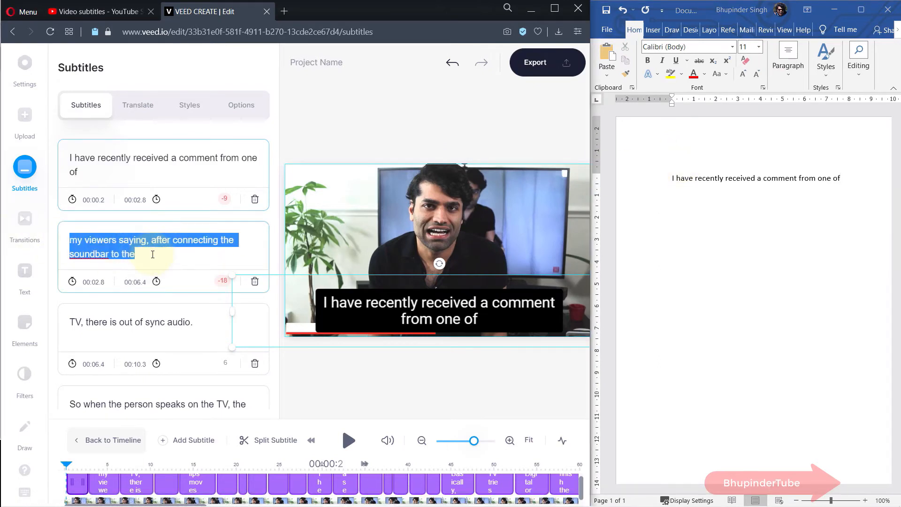
mouse_move(812, 182)
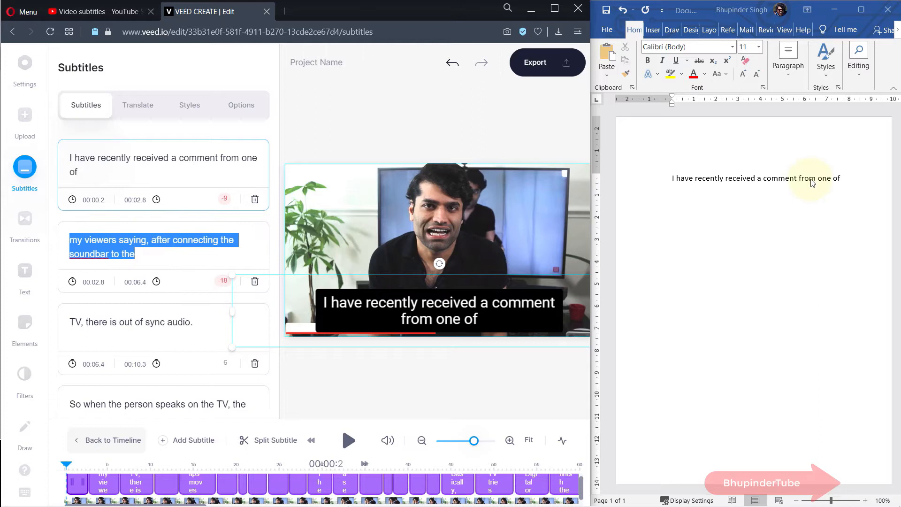
text(my viewers saying, after connecting the soundbar to the)
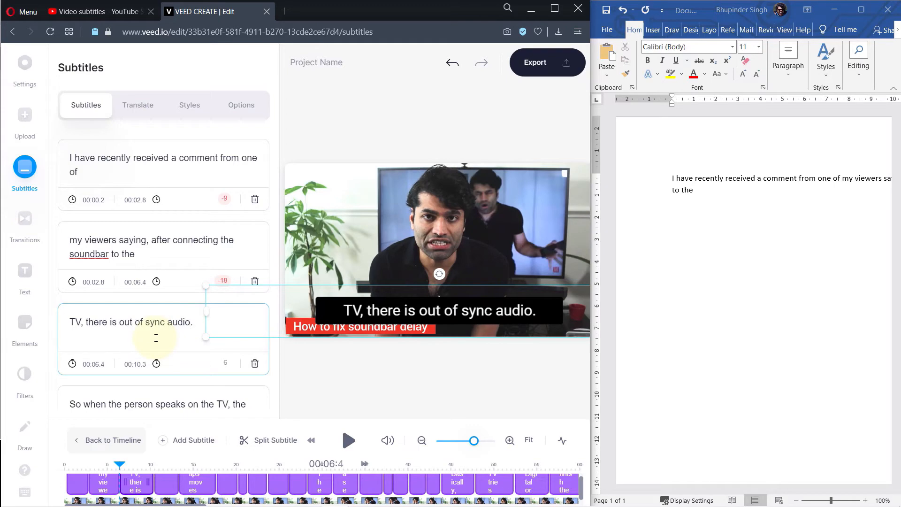
double_click(130, 322)
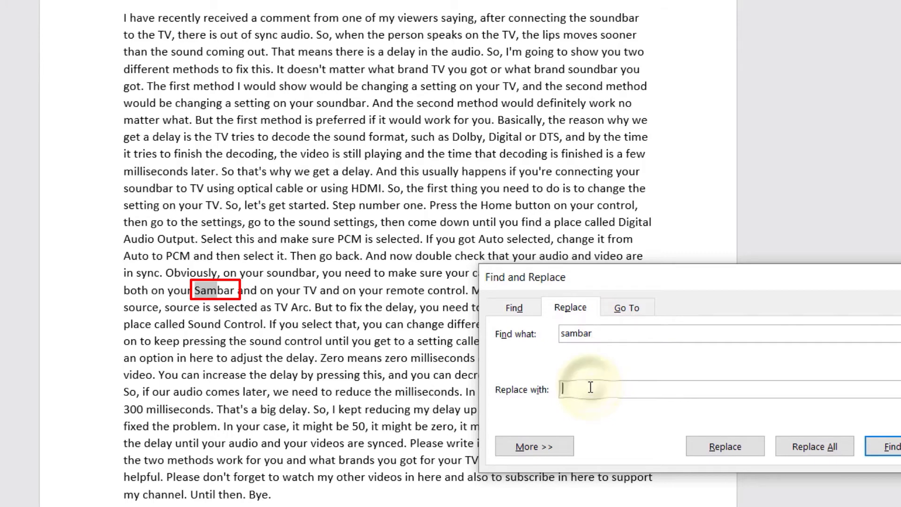
Step: Replace the misheard 'Sambar' with 'Soundbar' in the Word transcript
text(Soundbar)
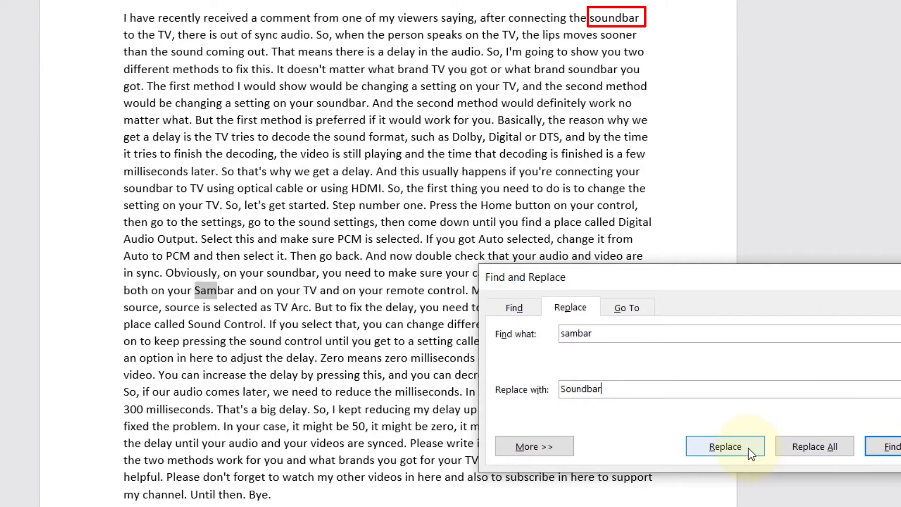
click(725, 446)
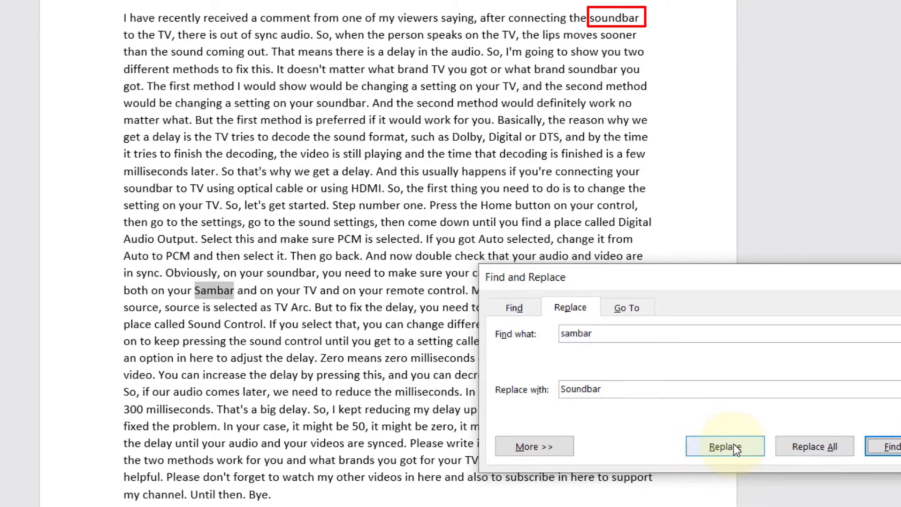
click(724, 446)
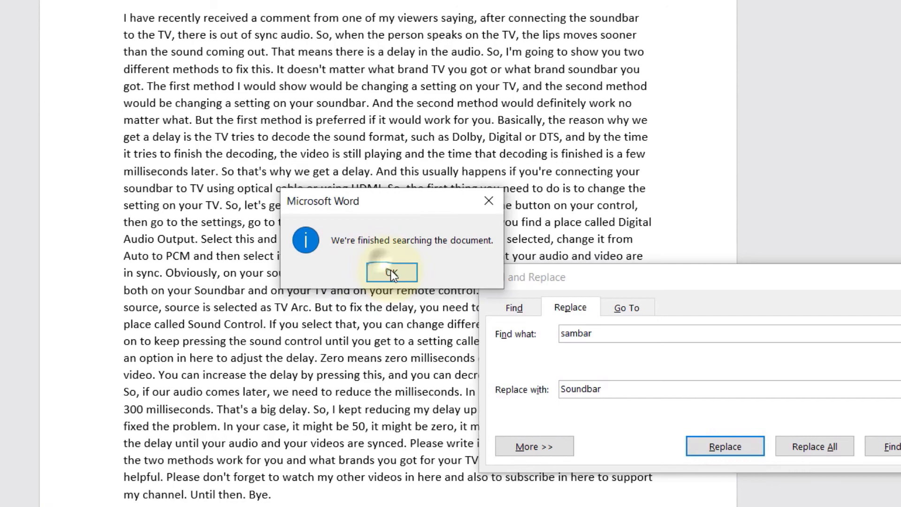
click(391, 272)
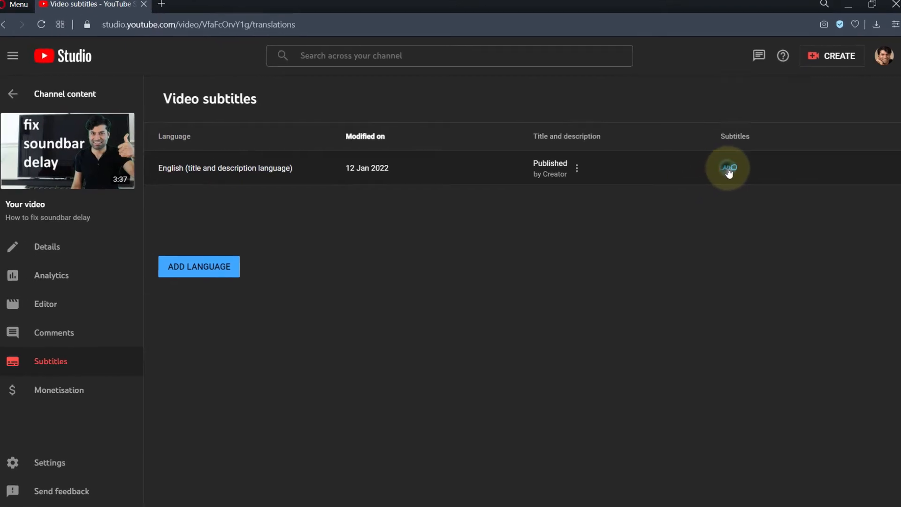
Step: Paste the transcript into a manually typed English caption track and save to publish after syncing
click(729, 168)
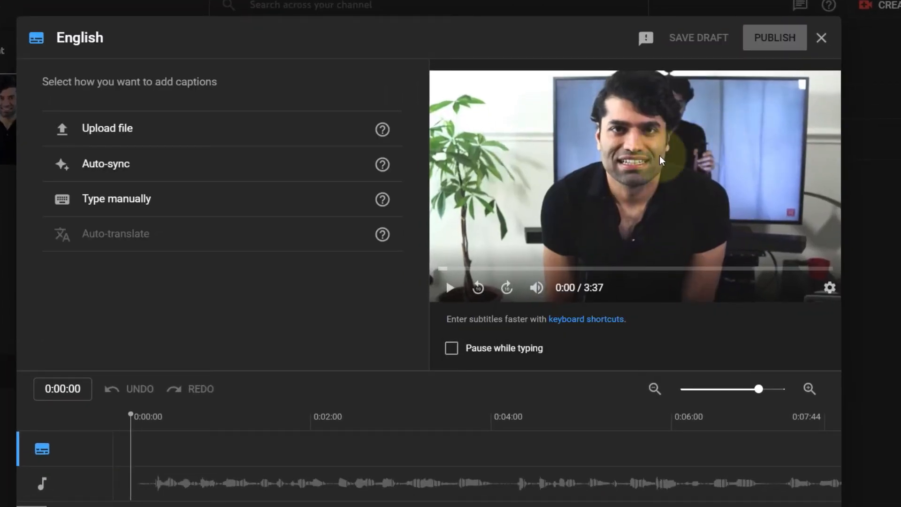
click(116, 198)
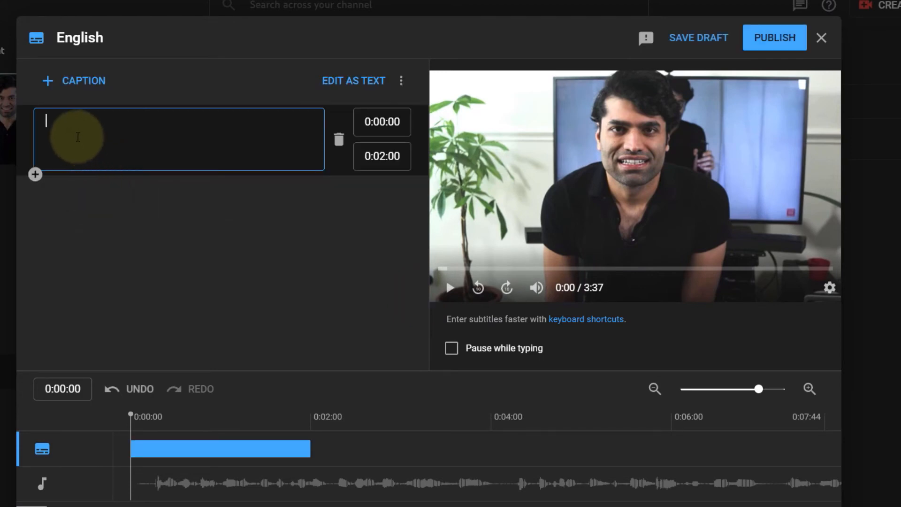
click(353, 80)
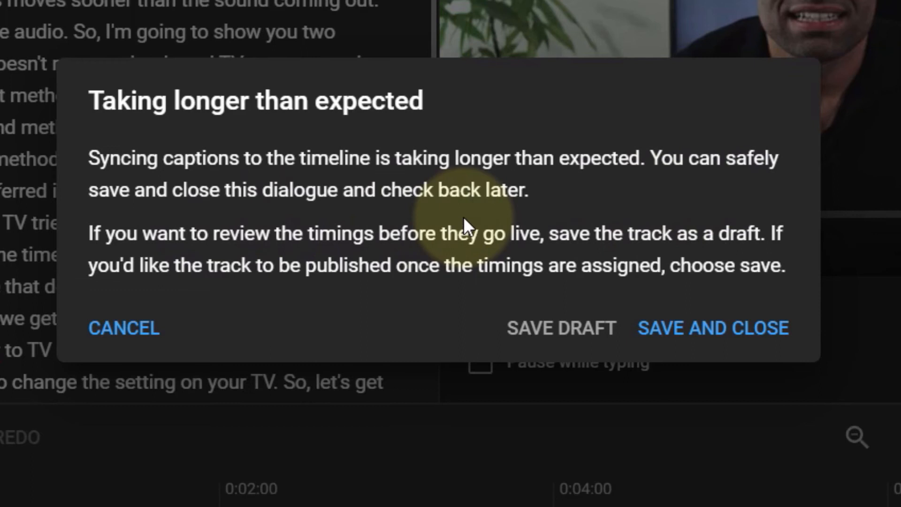
mouse_move(320, 338)
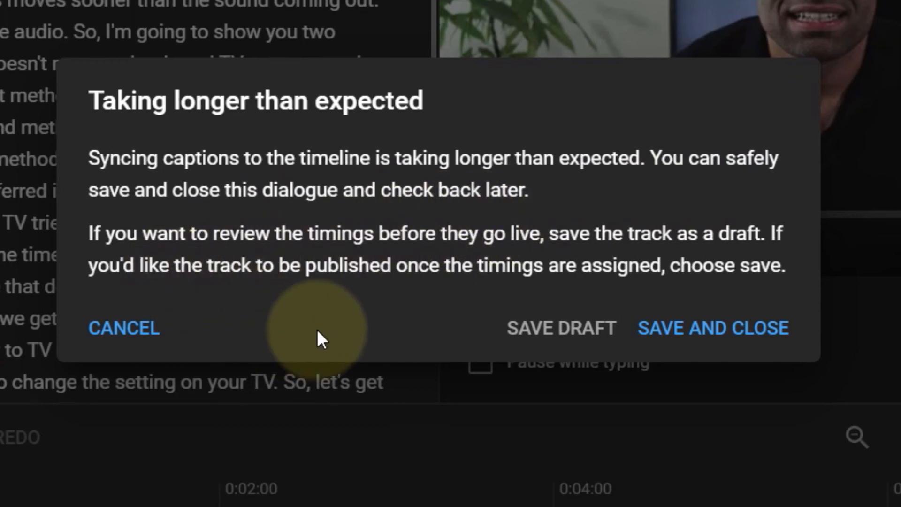
mouse_move(712, 328)
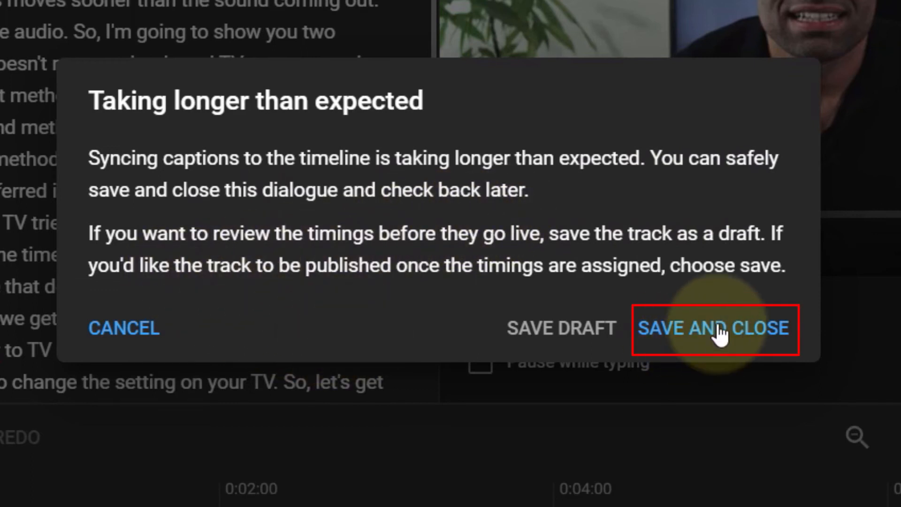
click(714, 328)
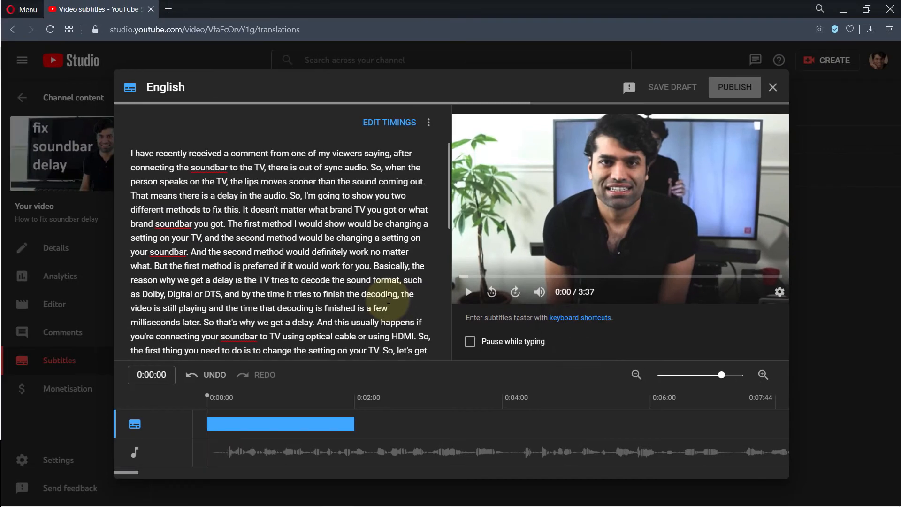
Step: Reload subtitles, open the published English captions, and play the video to check timing
click(733, 87)
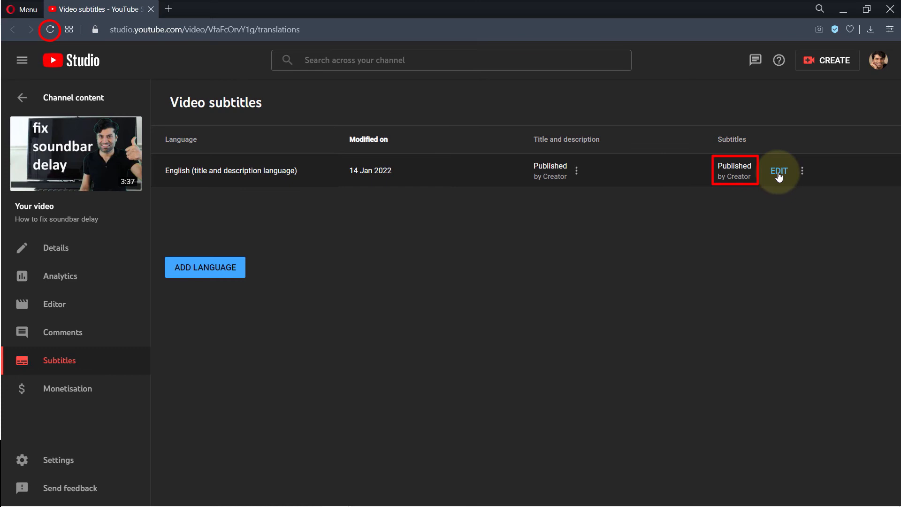
click(779, 171)
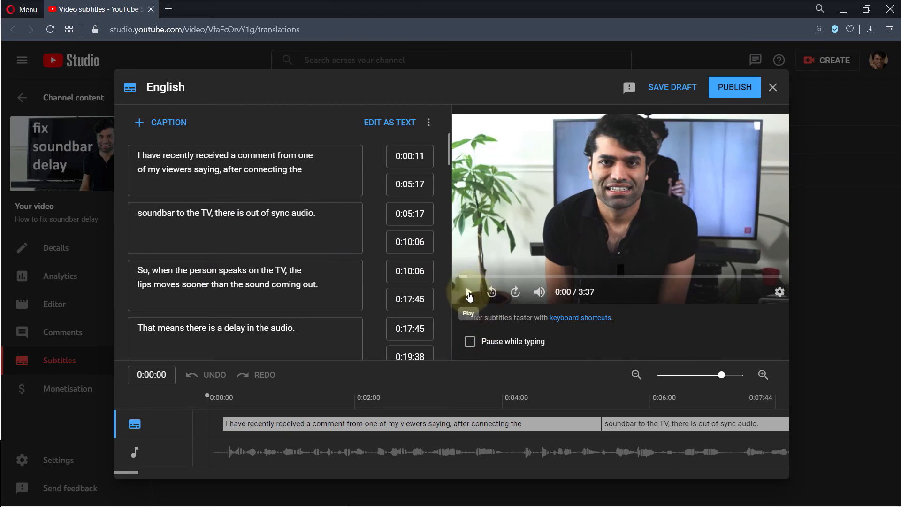
click(468, 292)
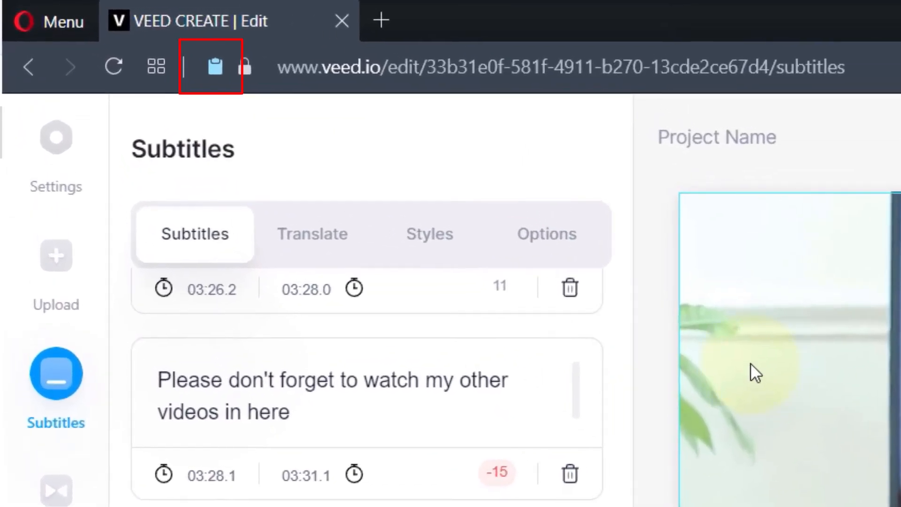
click(211, 67)
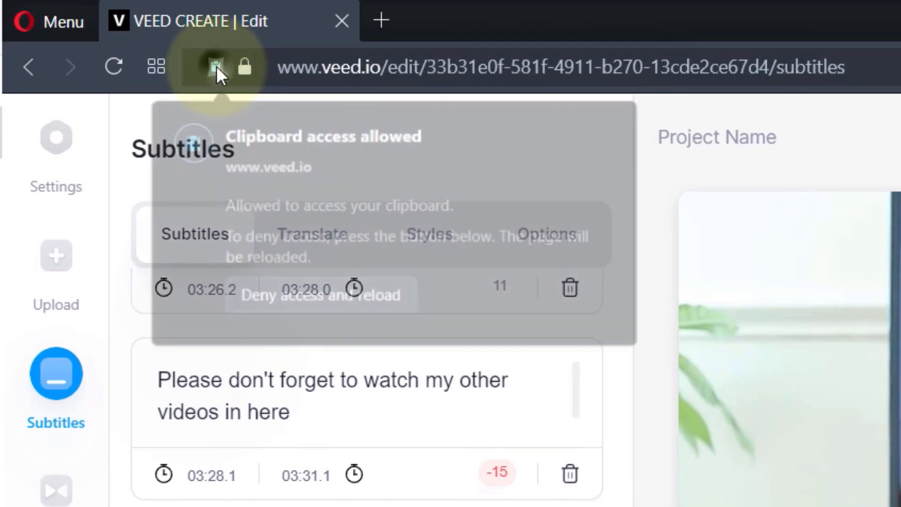
click(214, 67)
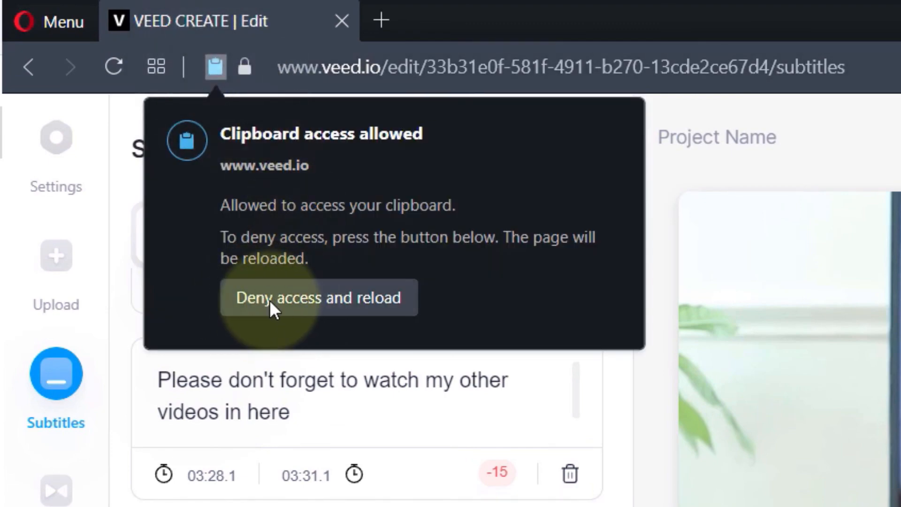